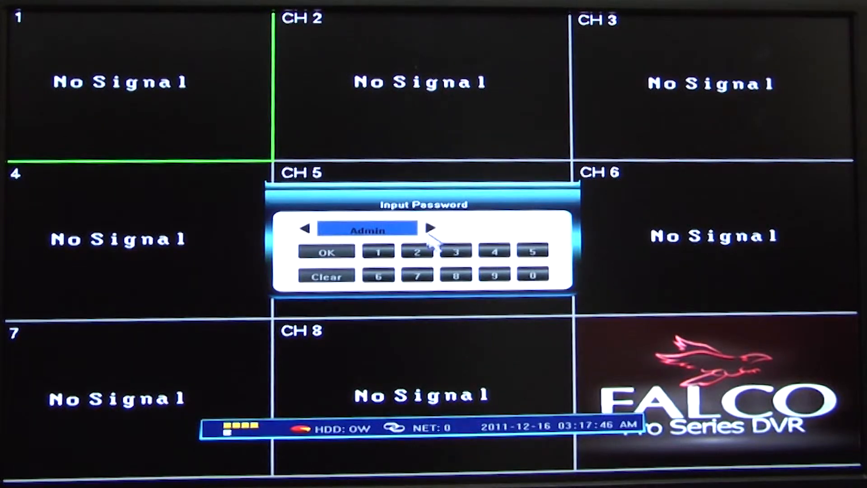
Enter the Admin password on the number pad and confirm to log in.
left_click(455, 276)
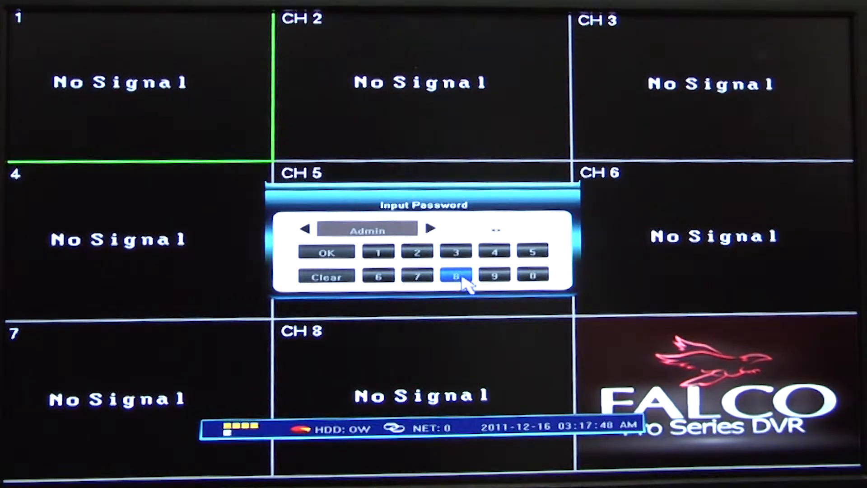
left_click(456, 275)
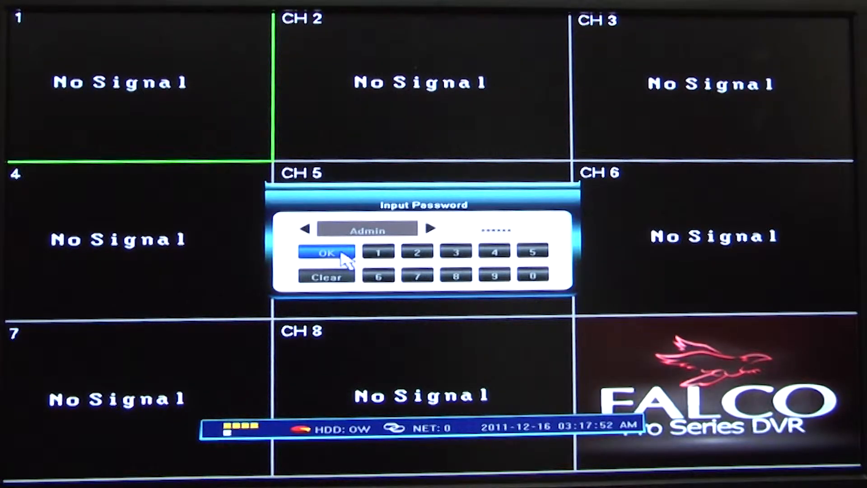
left_click(325, 252)
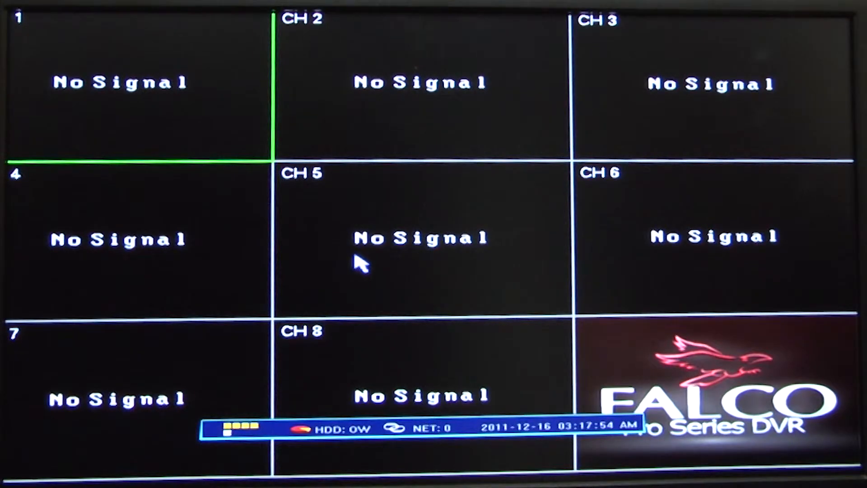
mouse_move(421, 409)
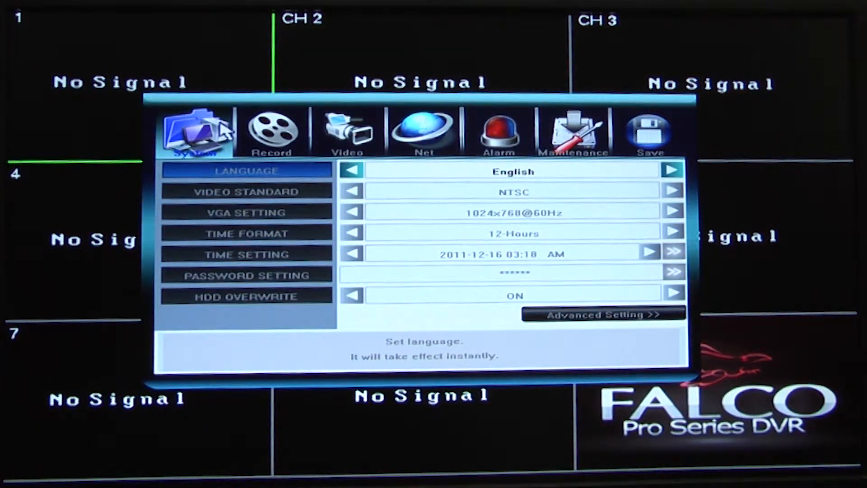
Open the Record tab and cycle Video CH through the channels back to 01.
left_click(273, 131)
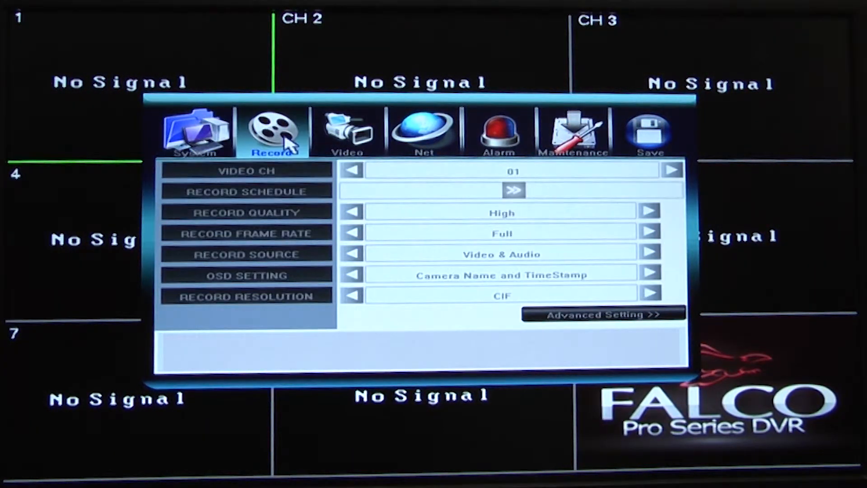
left_click(247, 171)
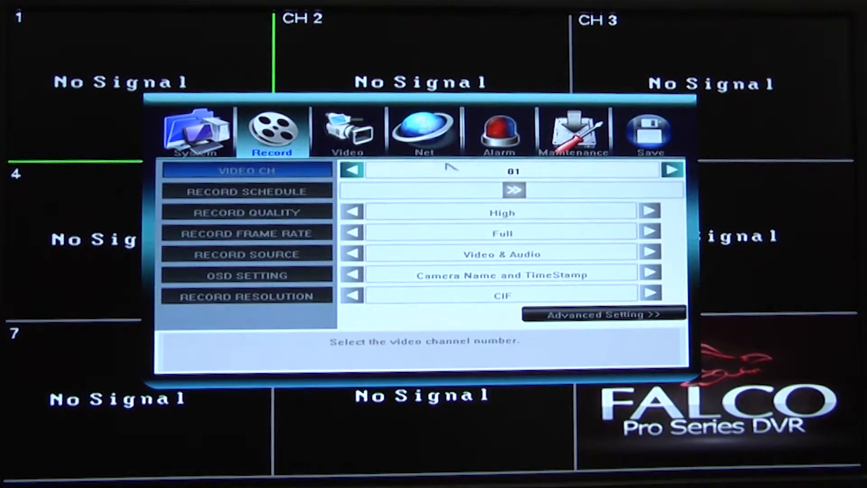
left_click(670, 170)
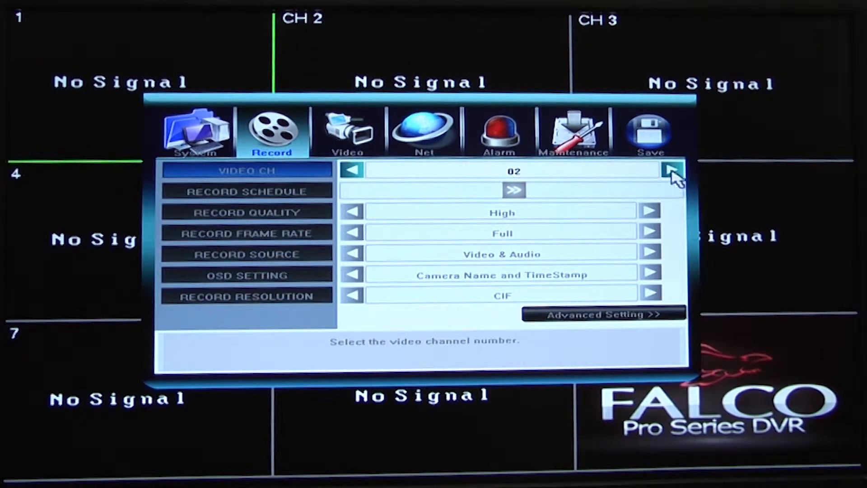
left_click(670, 170)
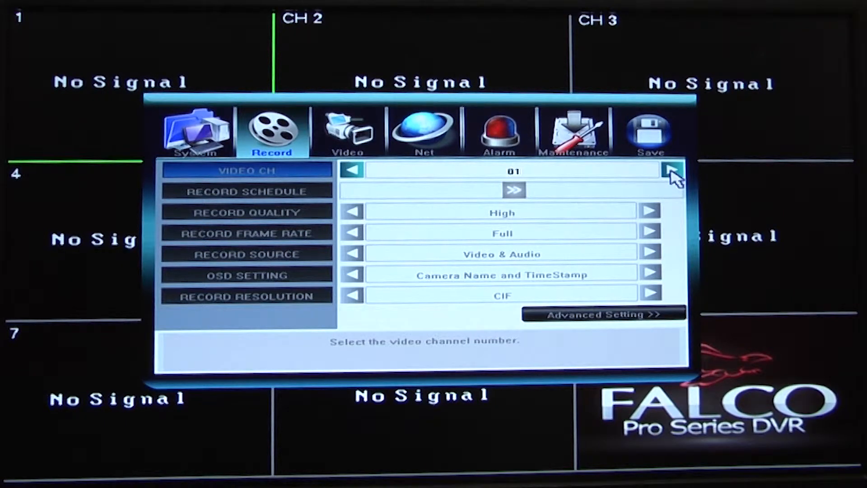
left_click(671, 170)
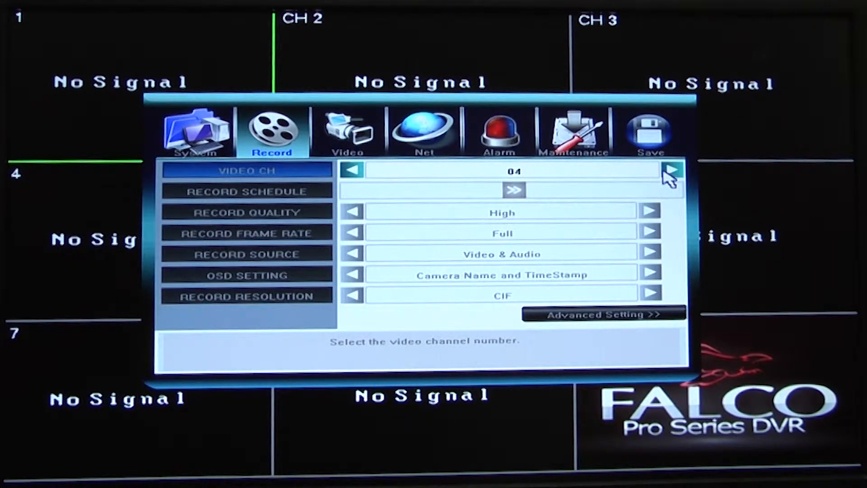
left_click(671, 170)
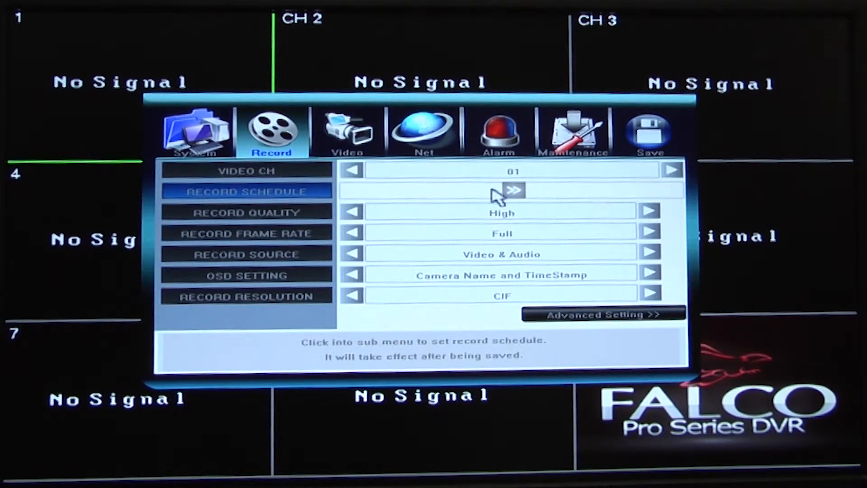
mouse_move(423, 206)
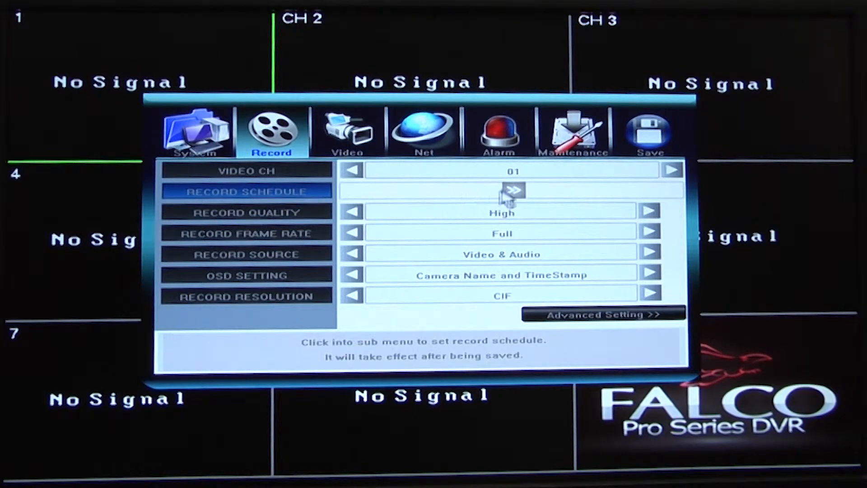
Open the Record Schedule grid for channel 1.
left_click(514, 190)
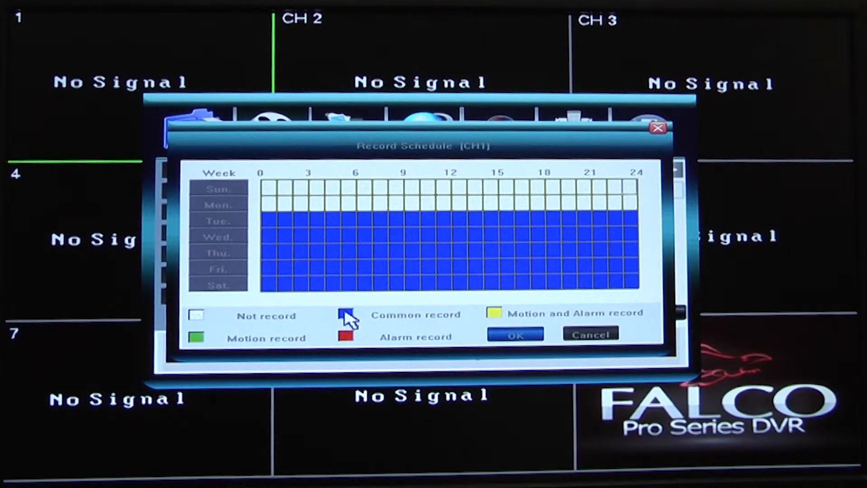
mouse_move(288, 213)
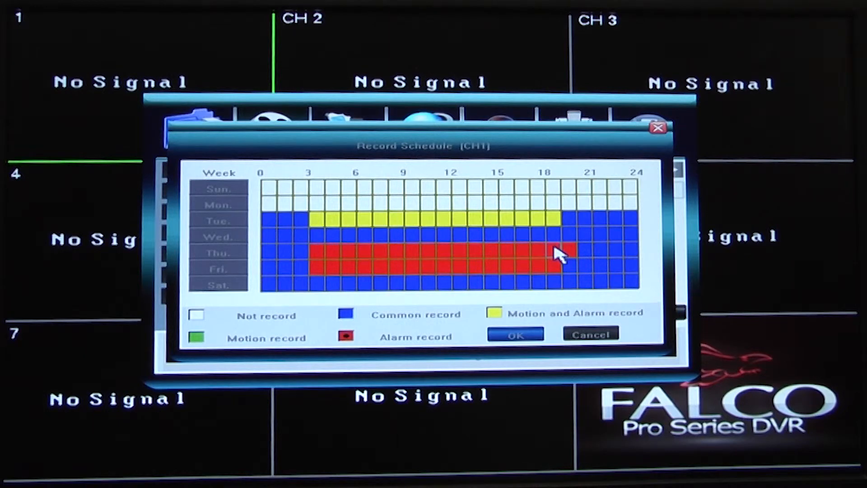
mouse_move(377, 312)
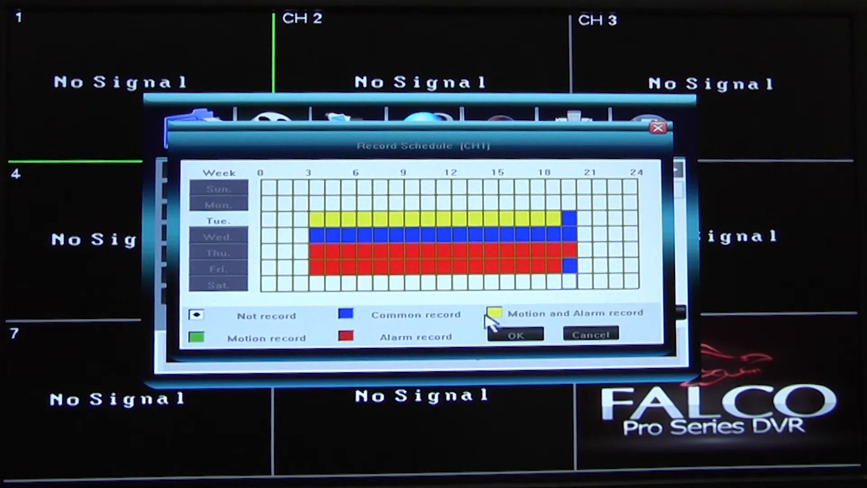
Accept channel 1's schedule, apply Mid recording quality to all channels, and Save & Exit.
left_click(514, 336)
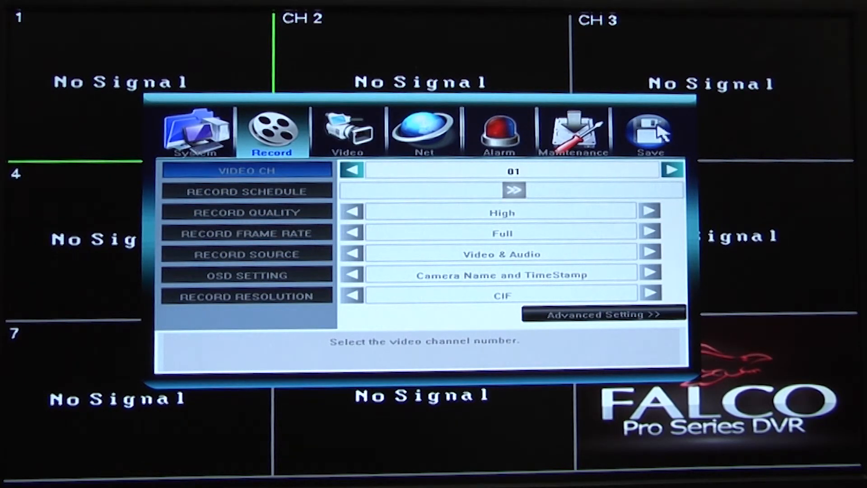
left_click(649, 131)
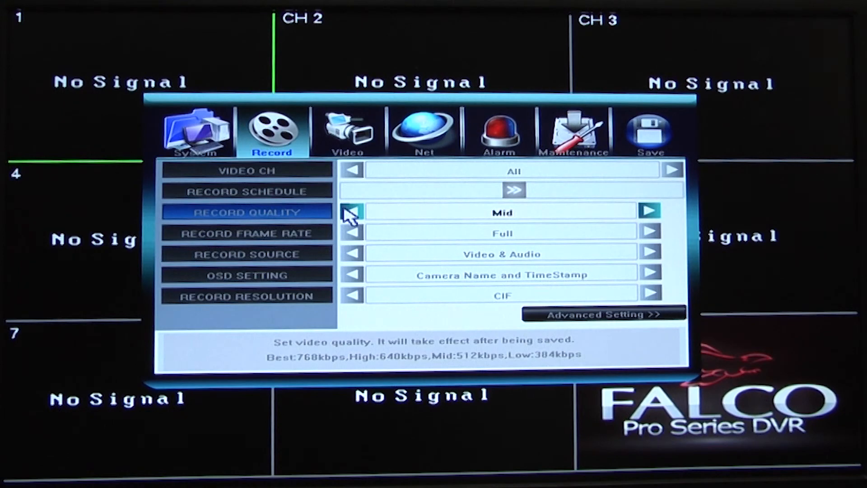
left_click(649, 130)
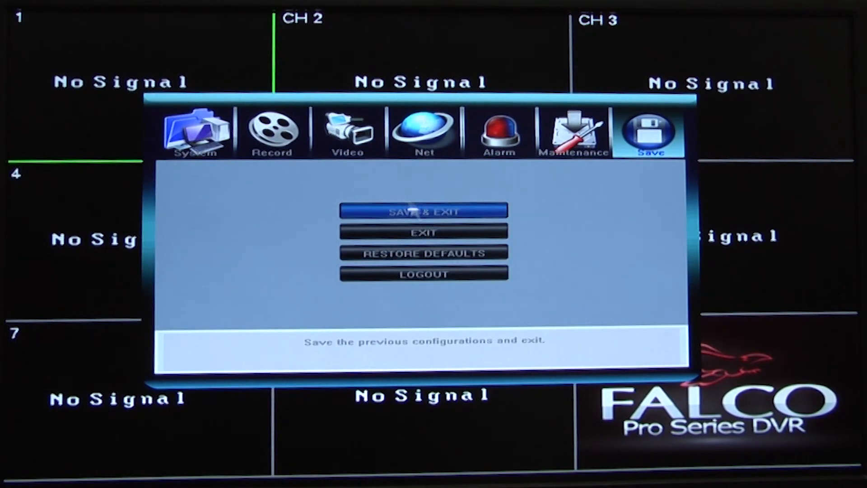
left_click(424, 211)
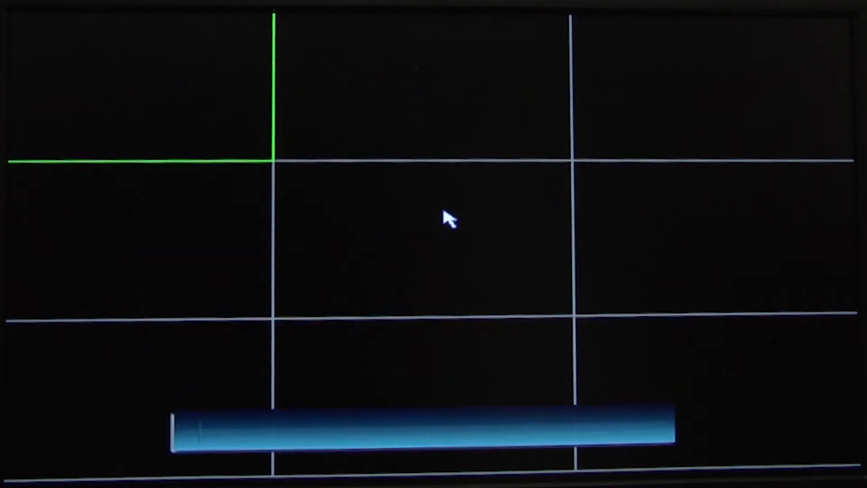